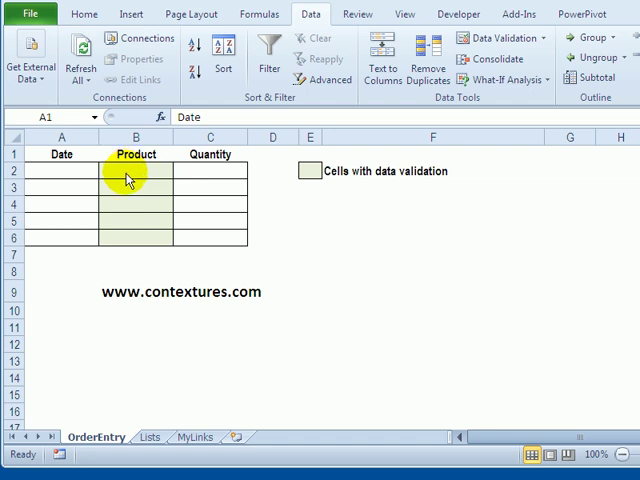
pyautogui.moveTo(128, 244)
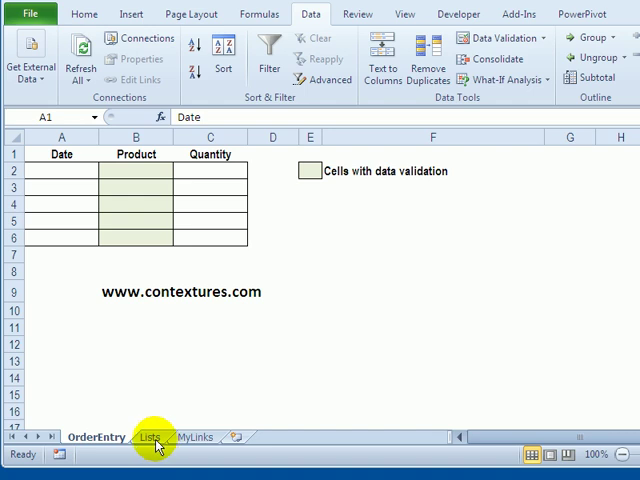
# - Review product names on Lists, then open Data Validation for OrderEntry B2:B6, allowing List
pyautogui.click(148, 437)
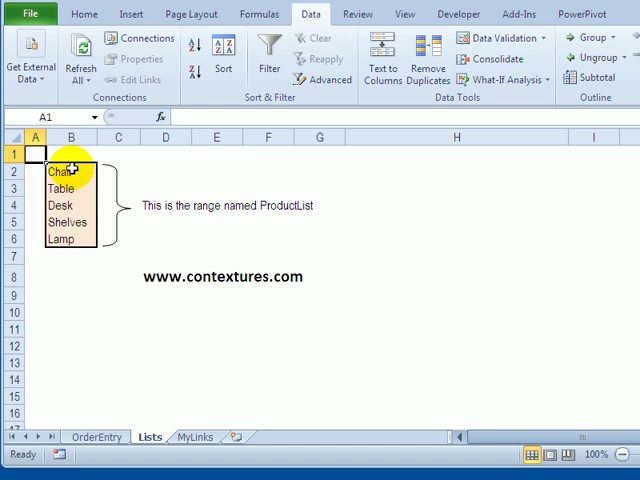
pyautogui.moveTo(68, 238)
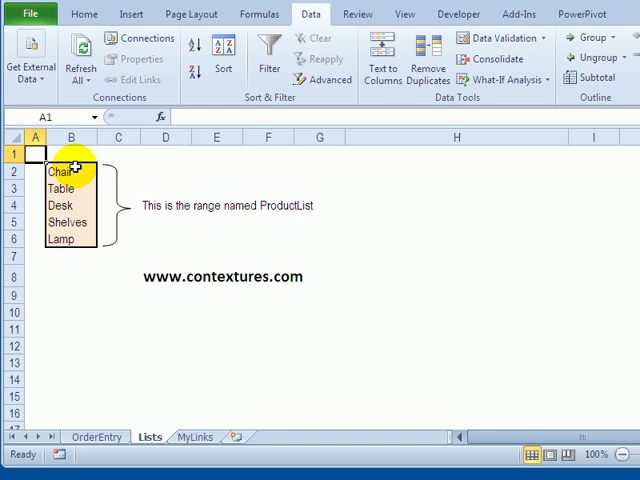
pyautogui.moveTo(65, 171); pyautogui.dragTo(65, 238)
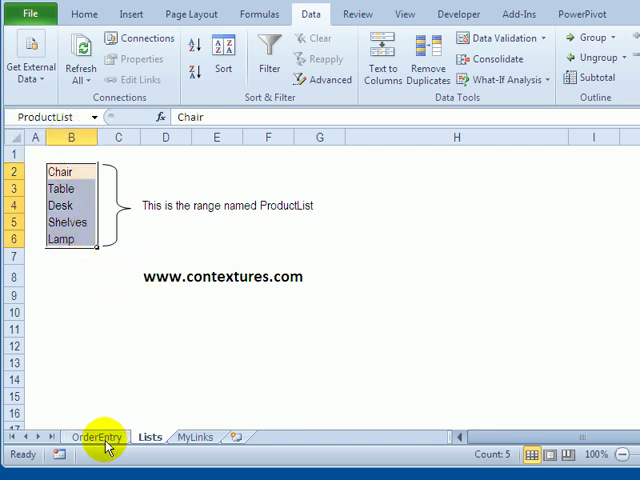
pyautogui.click(96, 437)
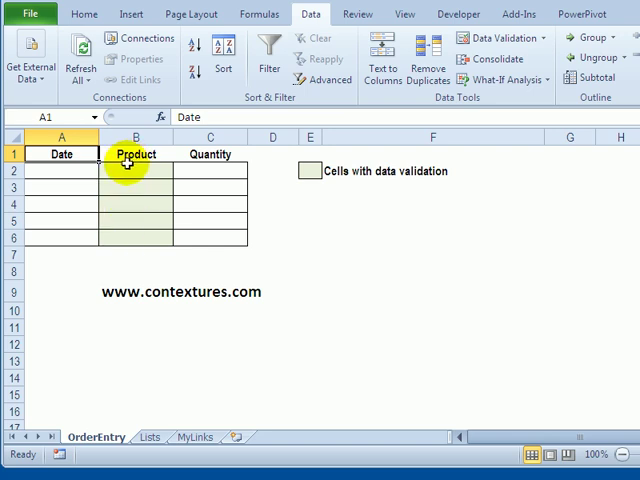
pyautogui.moveTo(135, 170); pyautogui.dragTo(135, 238)
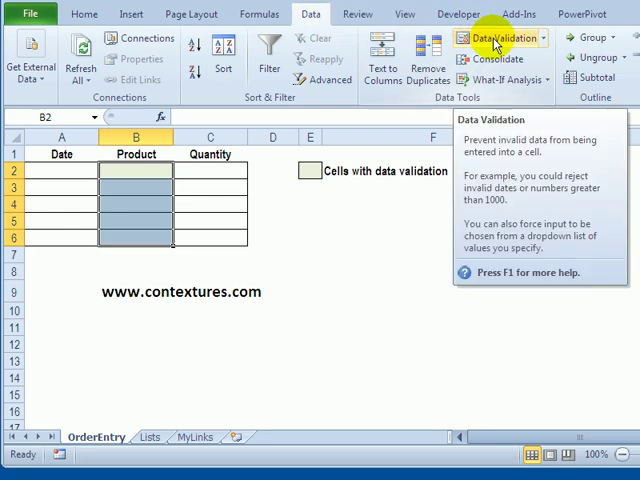
pyautogui.click(498, 37)
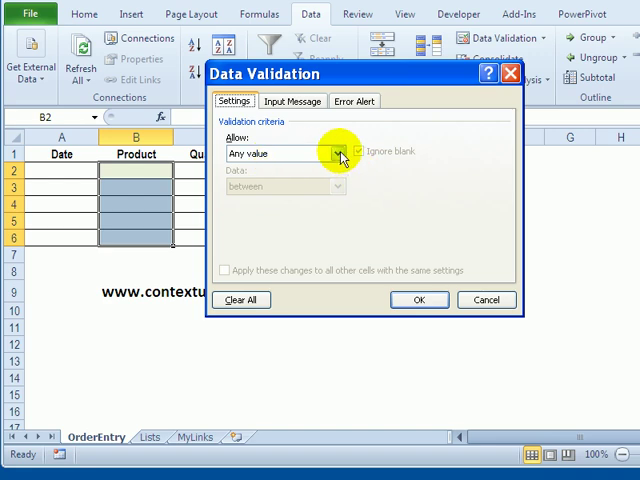
pyautogui.click(338, 153)
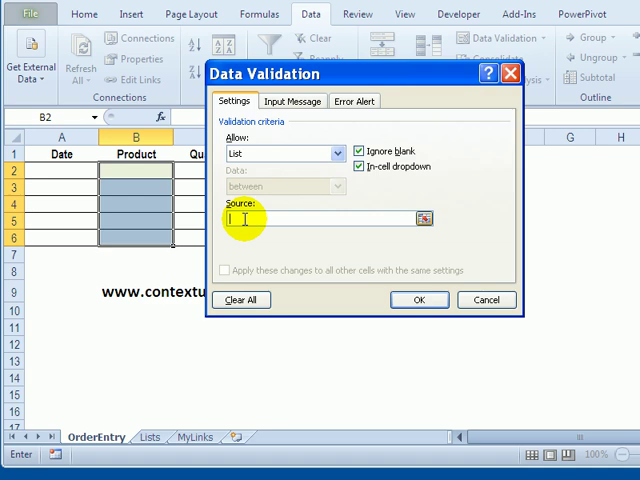
# - Set the validation source to =ProductList using F3 and confirm
pyautogui.press('f3')
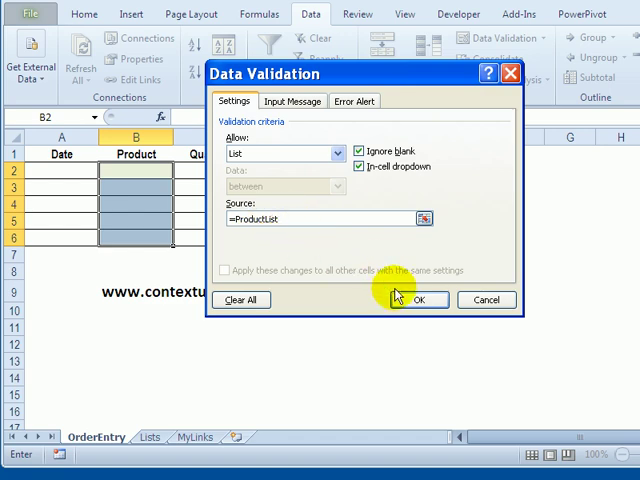
pyautogui.click(416, 299)
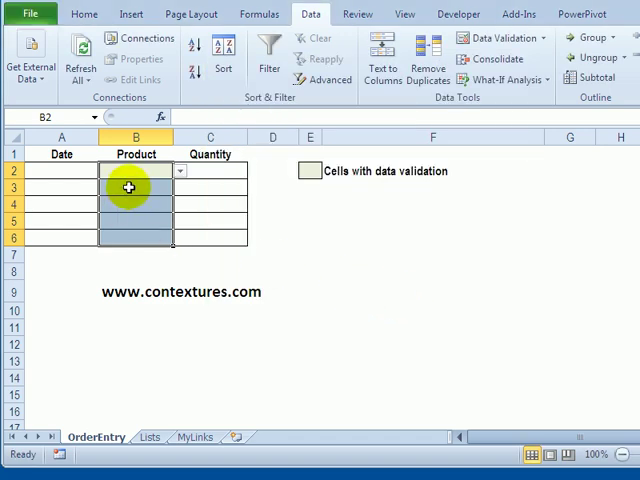
# - Open B2's drop-down to confirm Chair, Table, Desk, Shelves and Lamp appear
pyautogui.click(128, 203)
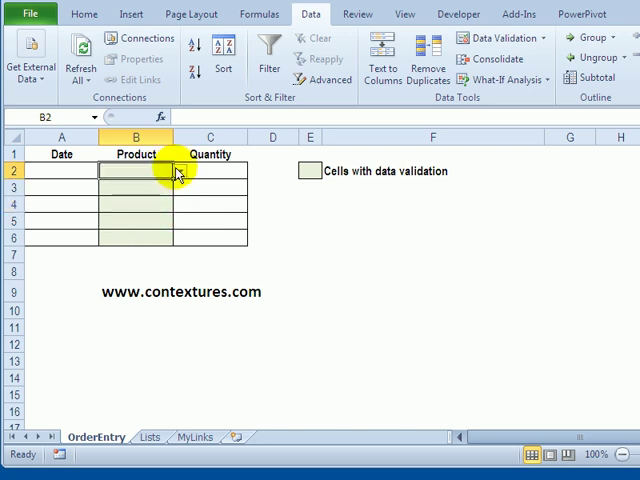
pyautogui.click(179, 170)
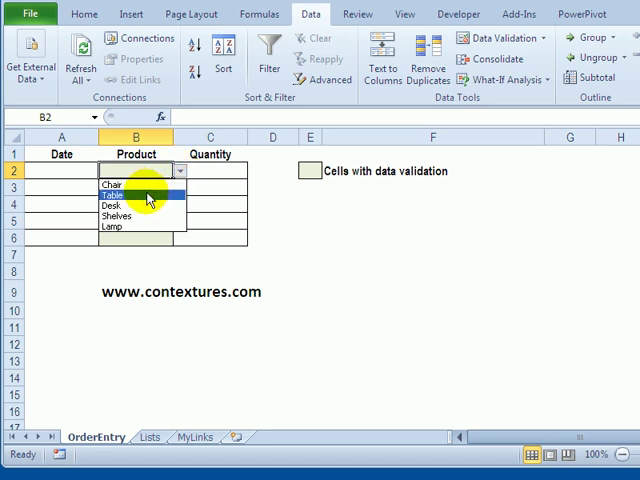